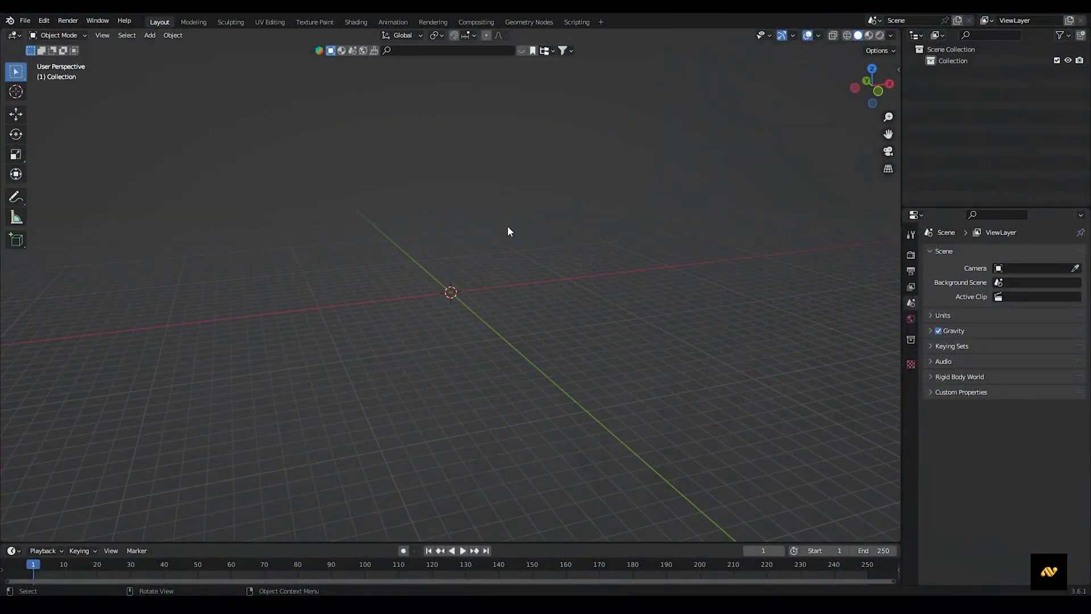
Step: Add a mesh plane to serve as the ground under the bridge
click(149, 36)
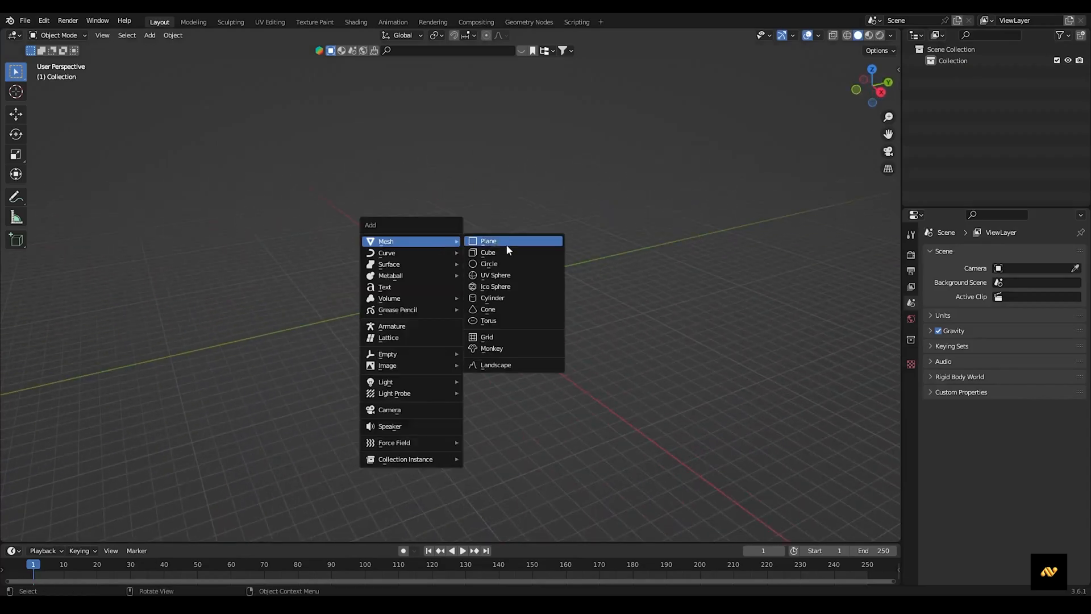
click(487, 241)
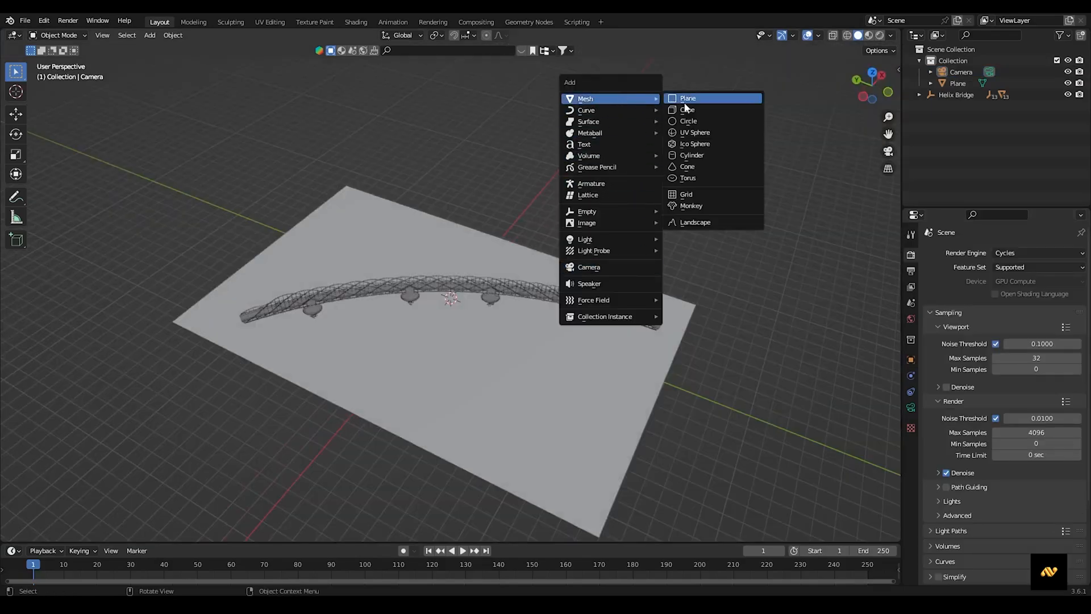
Step: Add a cube that will contain the volumetric fog
click(688, 109)
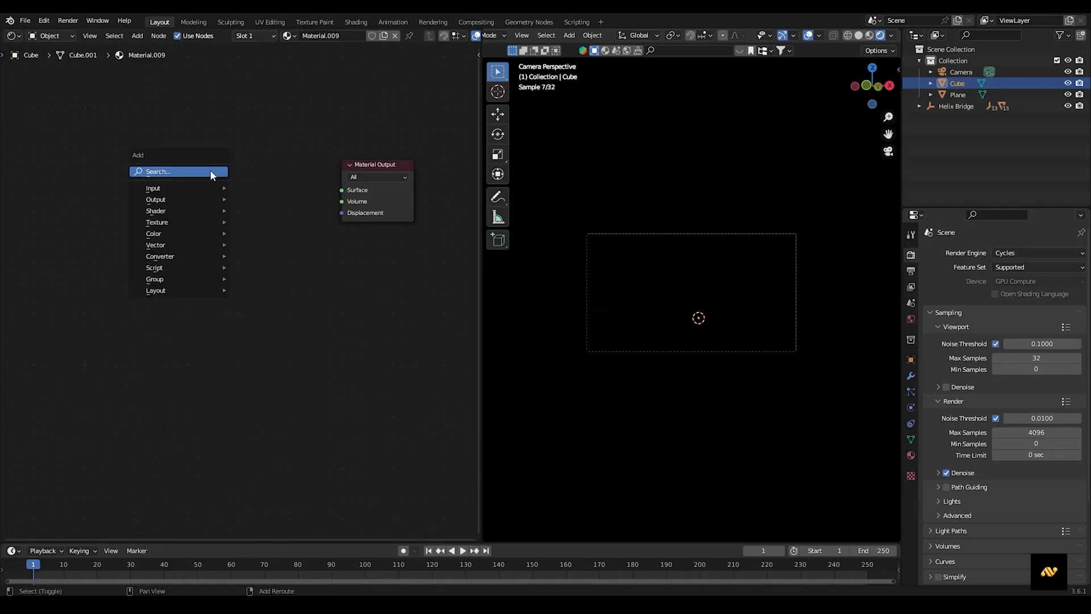
Step: Add a Principled Volume shader, wire it to the Volume output and adjust its Density
text(pri)
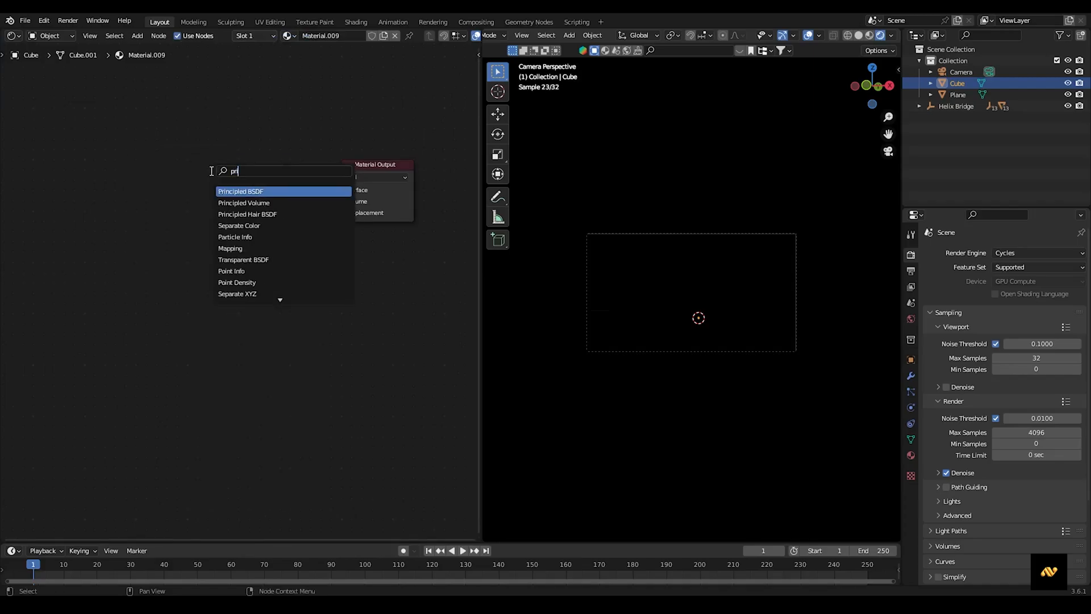
click(243, 202)
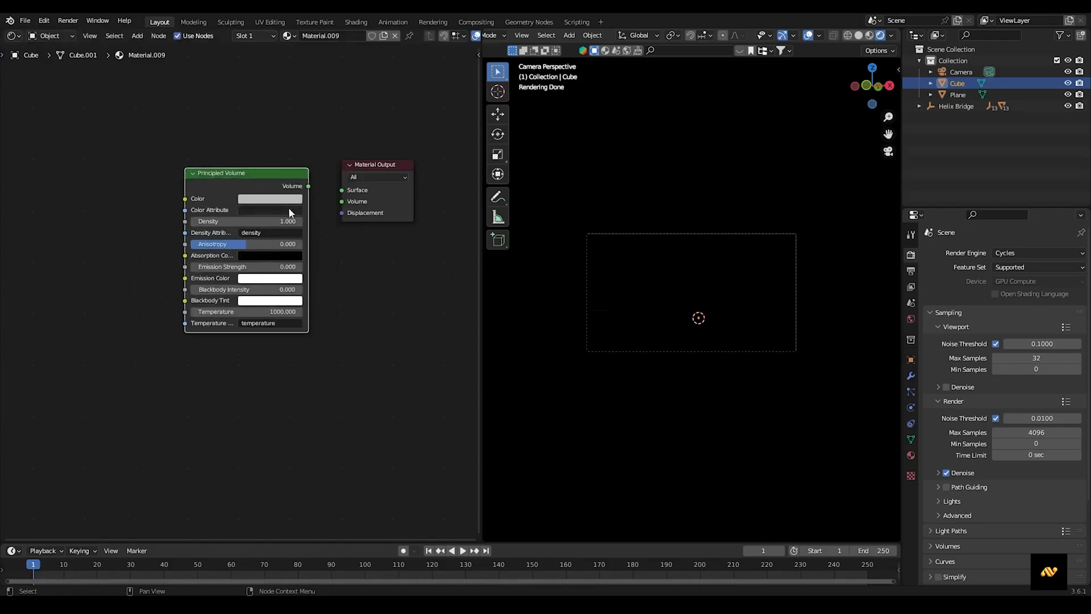
drag(307, 186, 365, 231)
text(0)
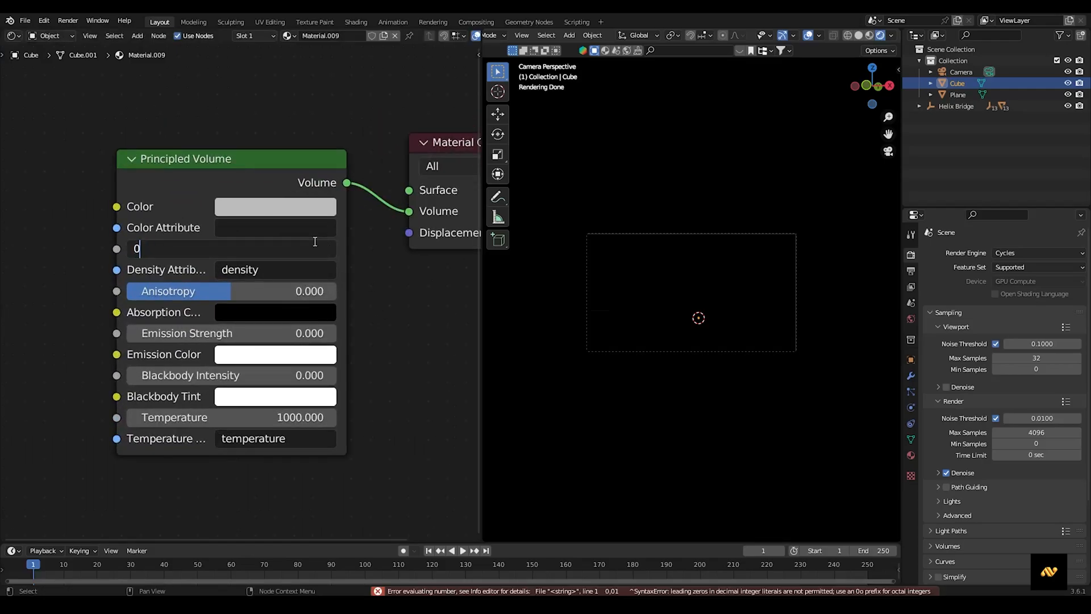
key(Return)
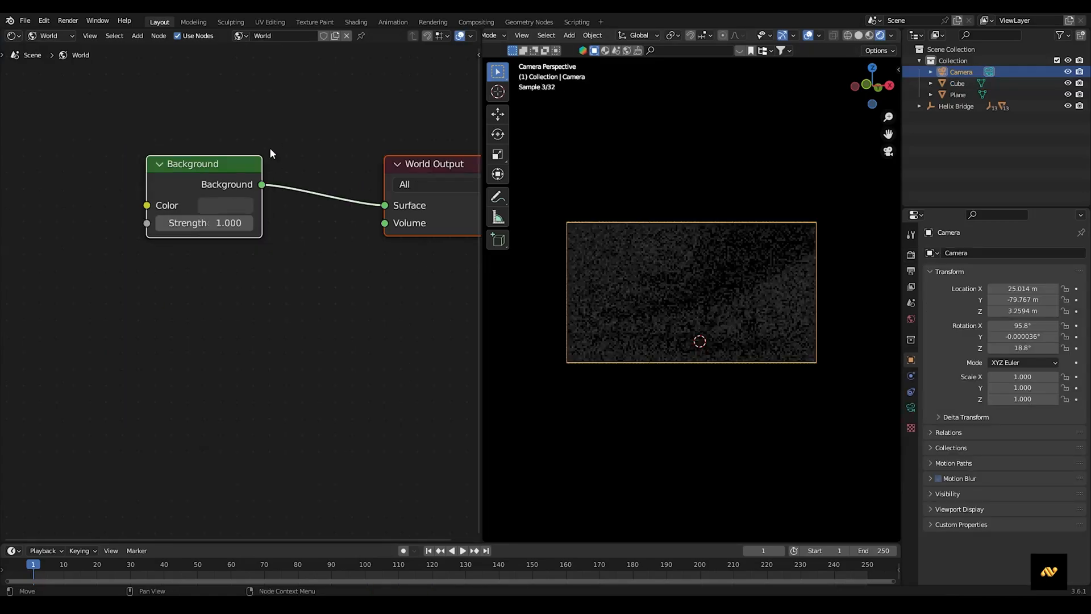
Step: Set the world background colour to black
click(225, 205)
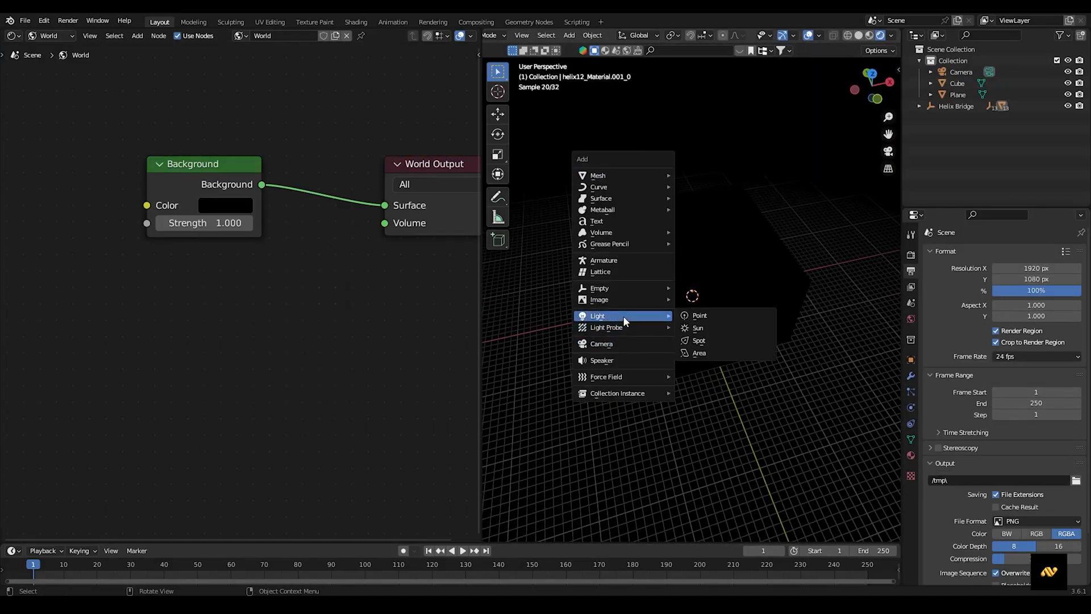
Step: Add point lights of 1 MW power and 100 m radius, tinting one blue
click(699, 314)
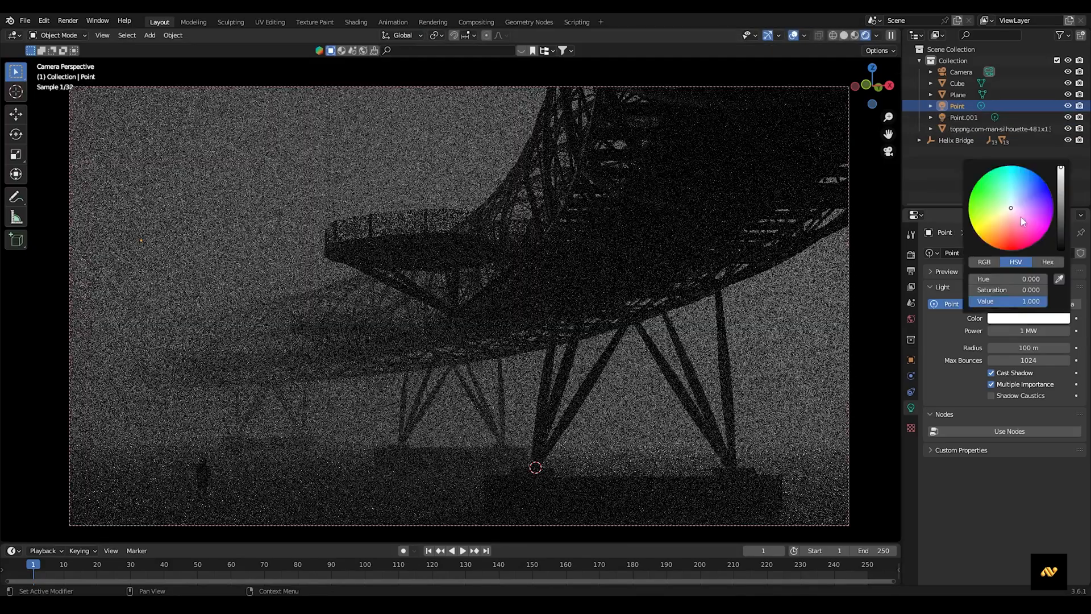
click(1033, 174)
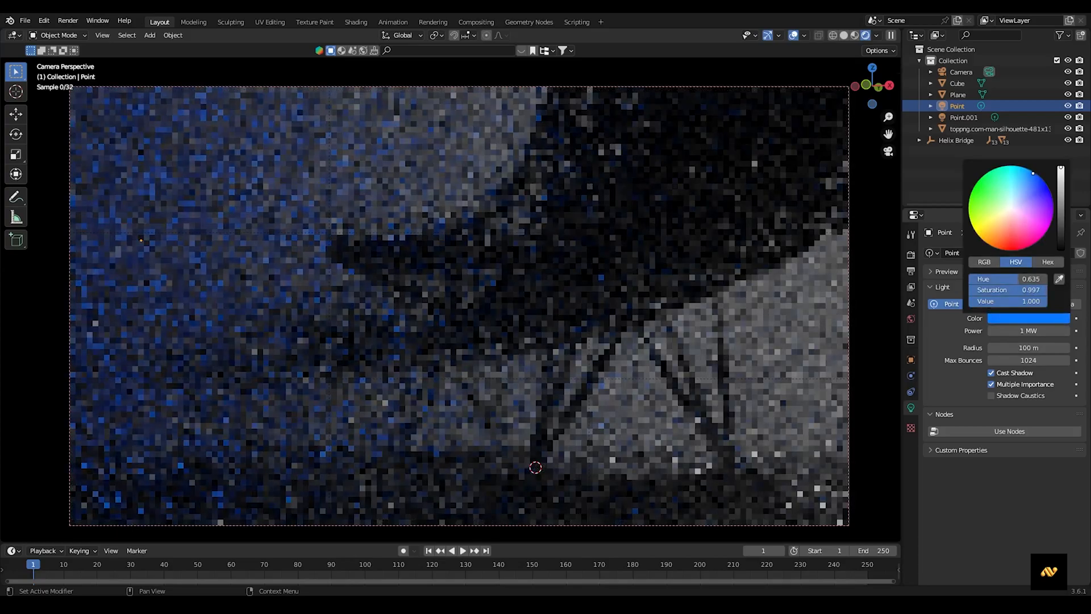
click(963, 117)
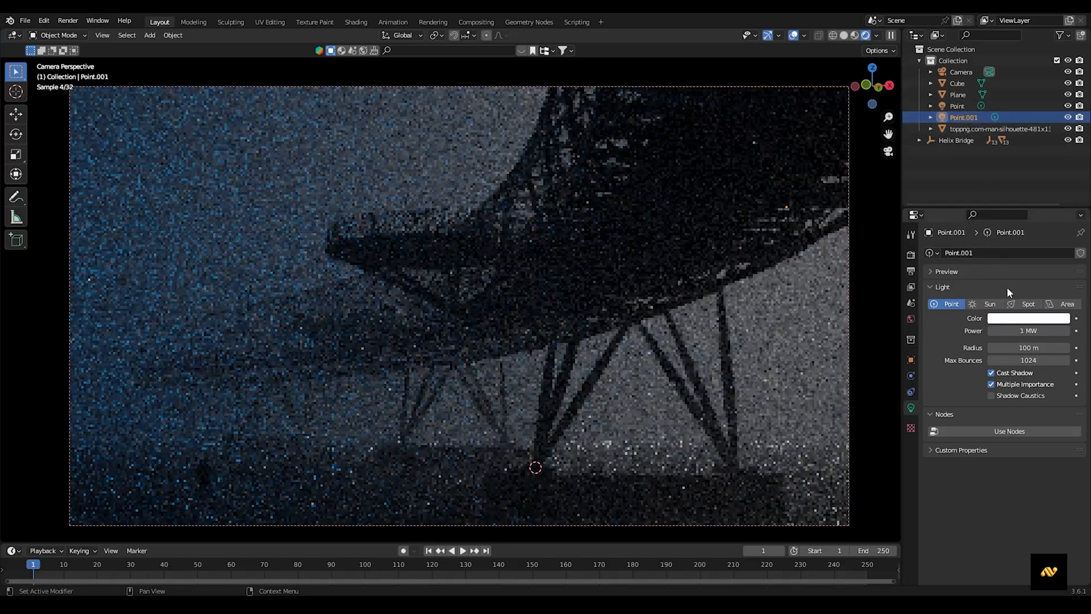
click(1028, 318)
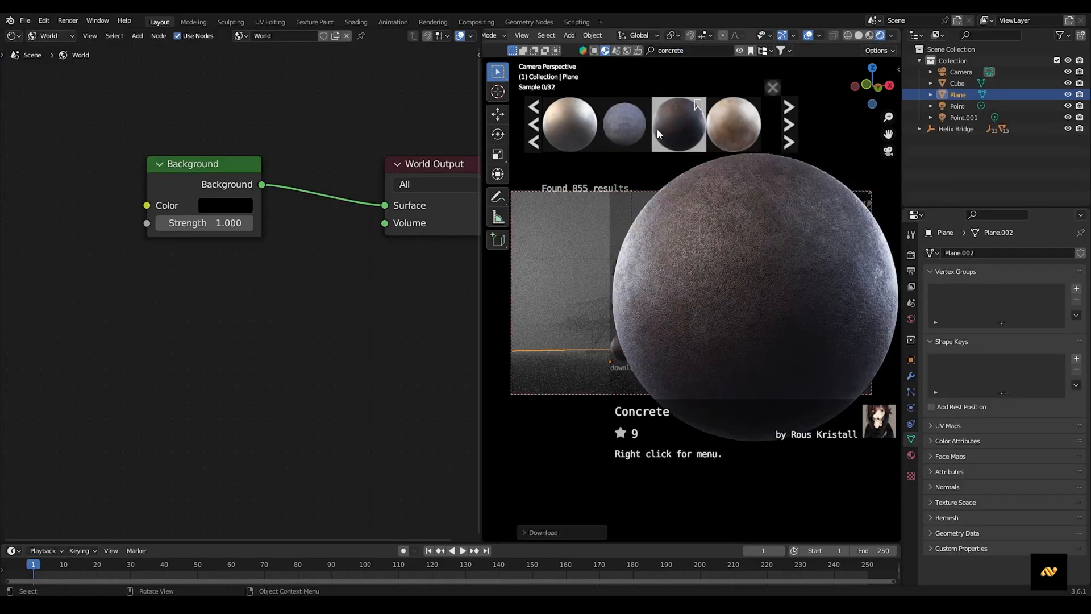
Step: Apply the BlenderKit Concrete material to the ground plane
click(677, 124)
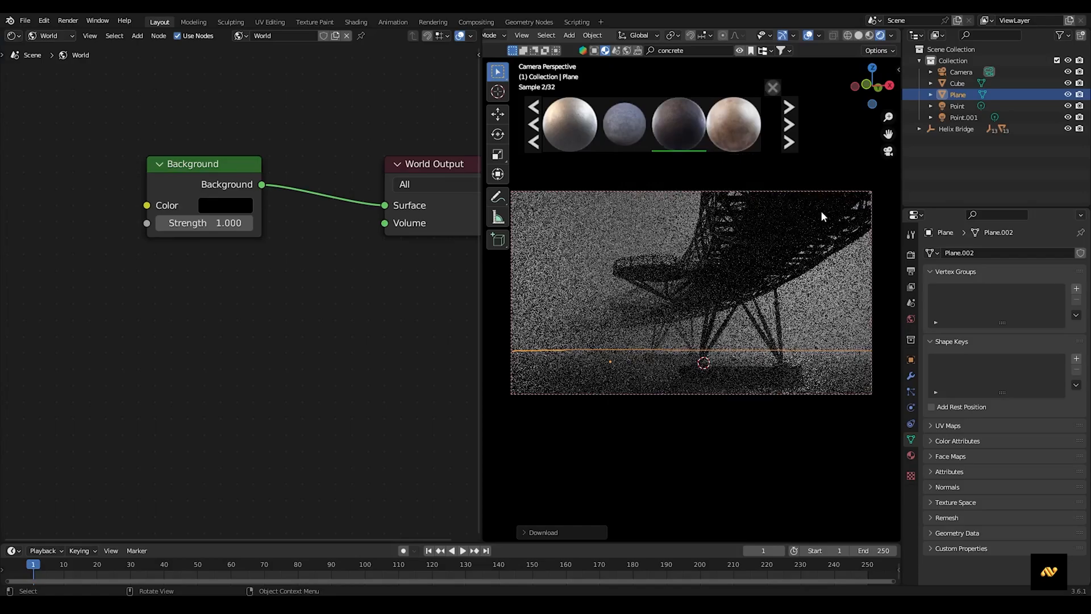